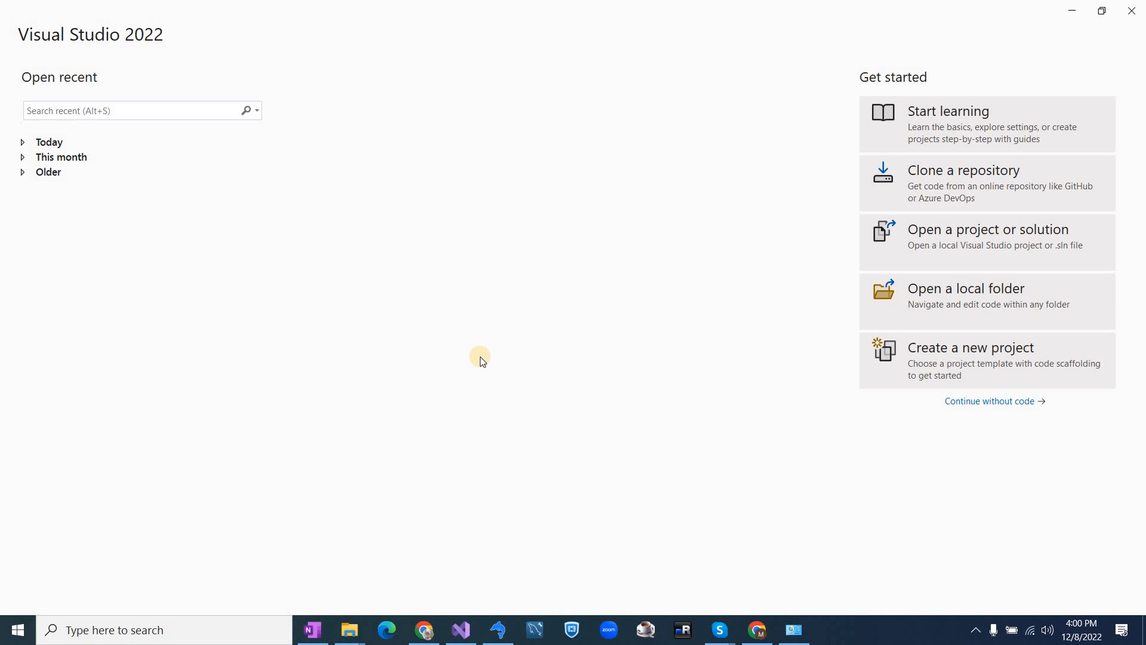
mouse_move(746, 157)
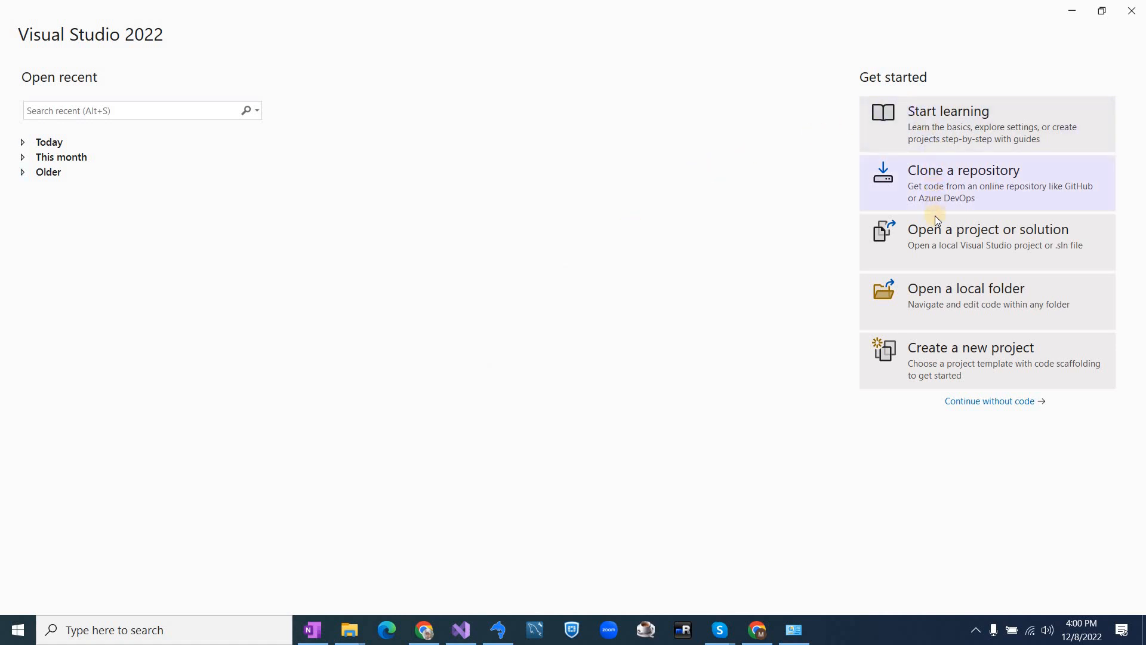
mouse_move(944, 361)
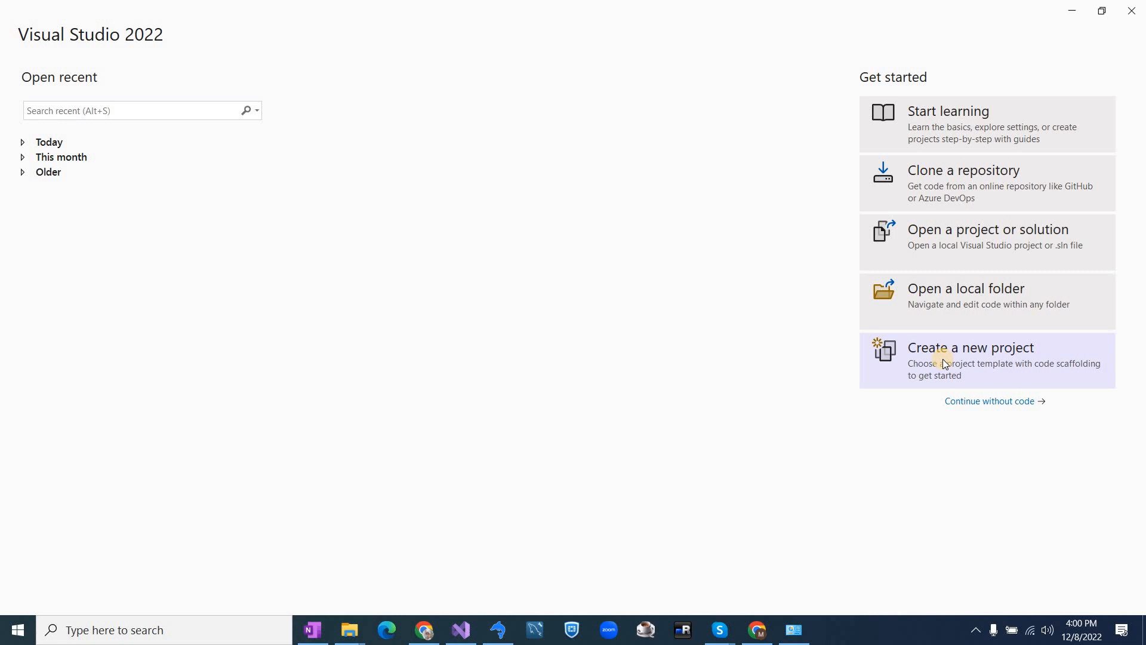
Step: Start a new project and activate the template search box
left_click(970, 348)
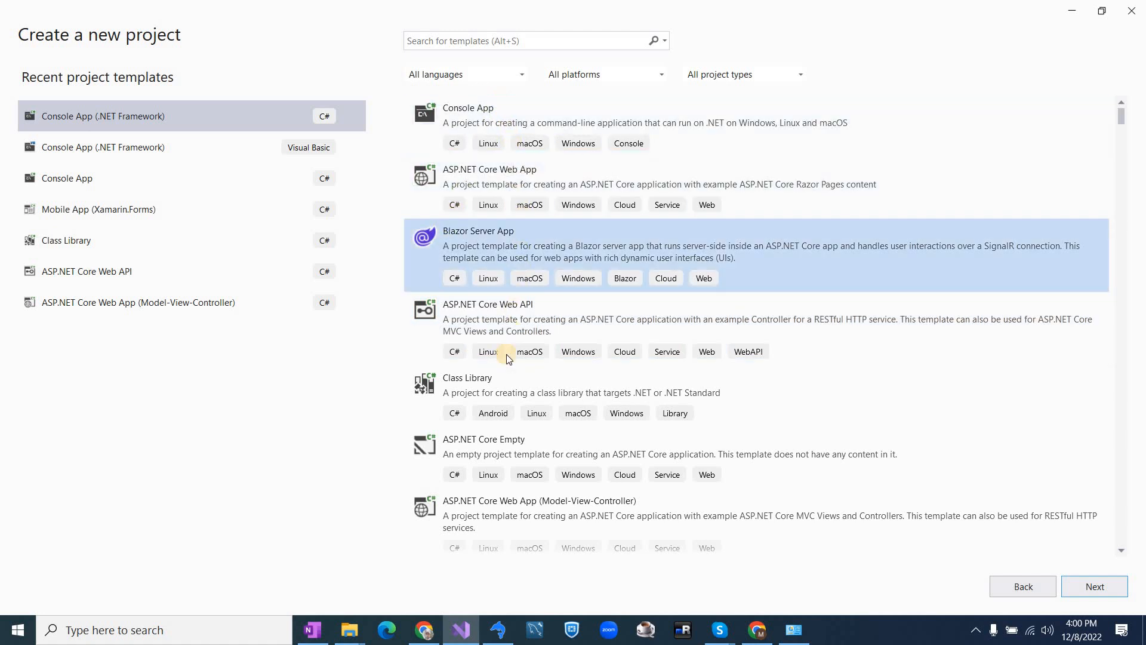
mouse_move(129, 115)
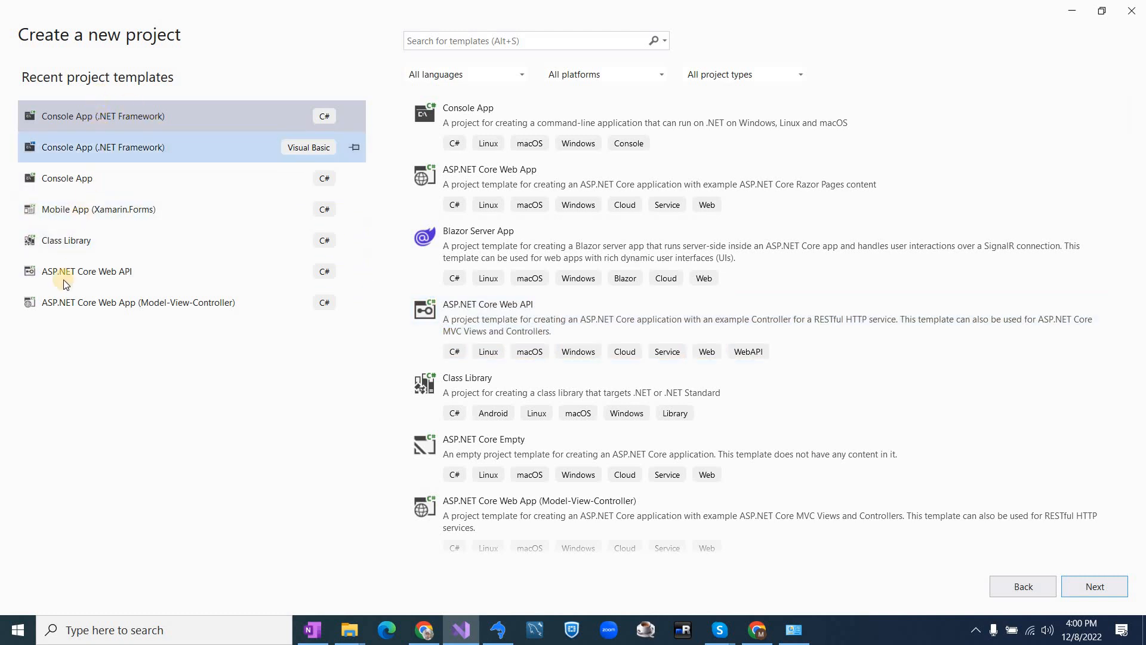
left_click(102, 115)
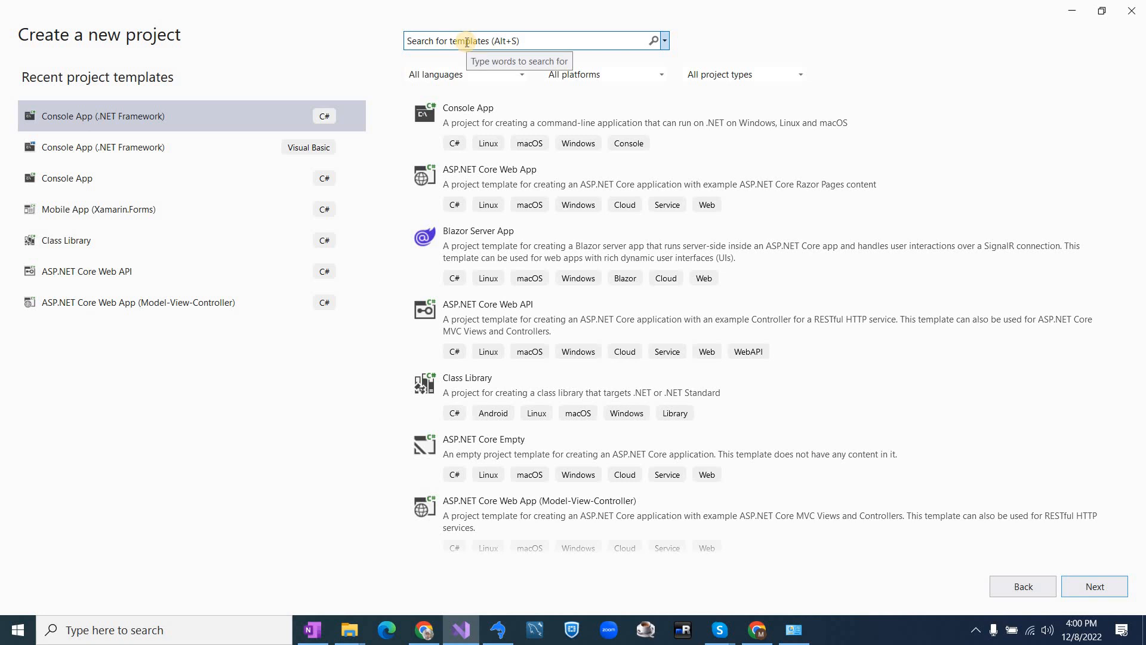
Step: Search 'console' and pick the C# Console App (.NET Framework) template
type("console")
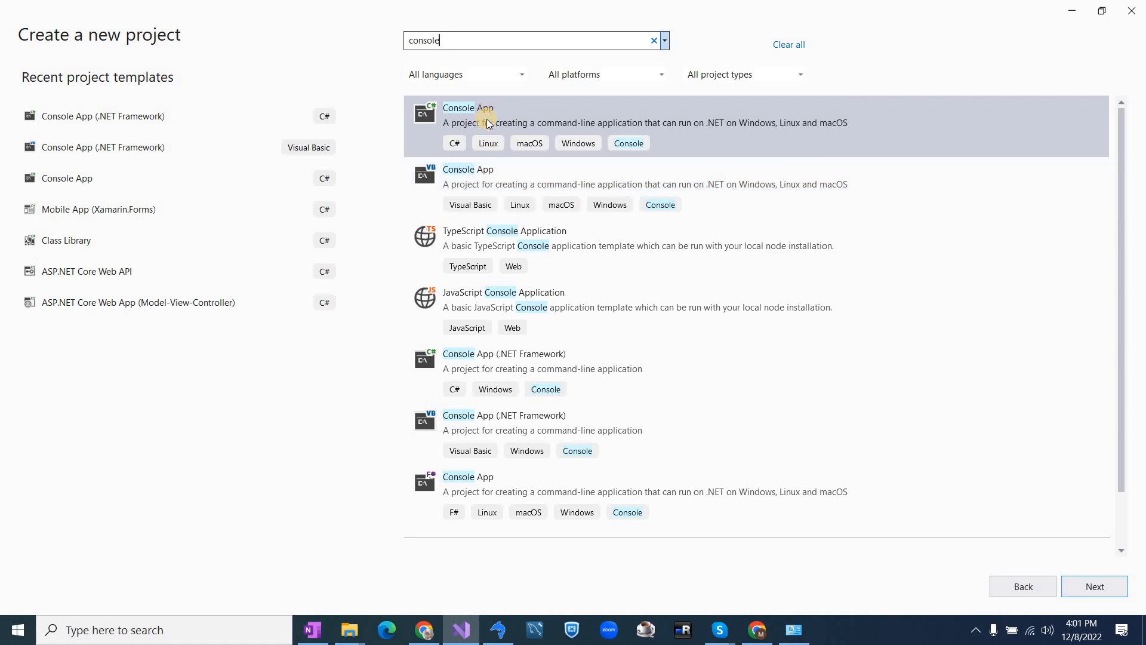
mouse_move(430, 150)
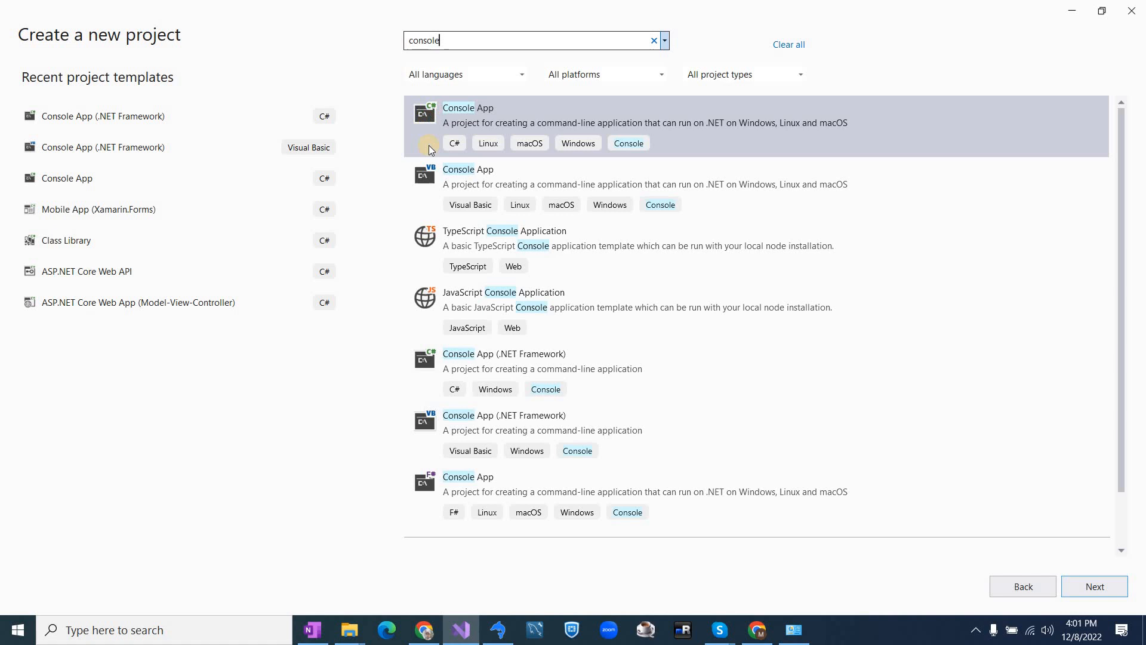
left_click(467, 183)
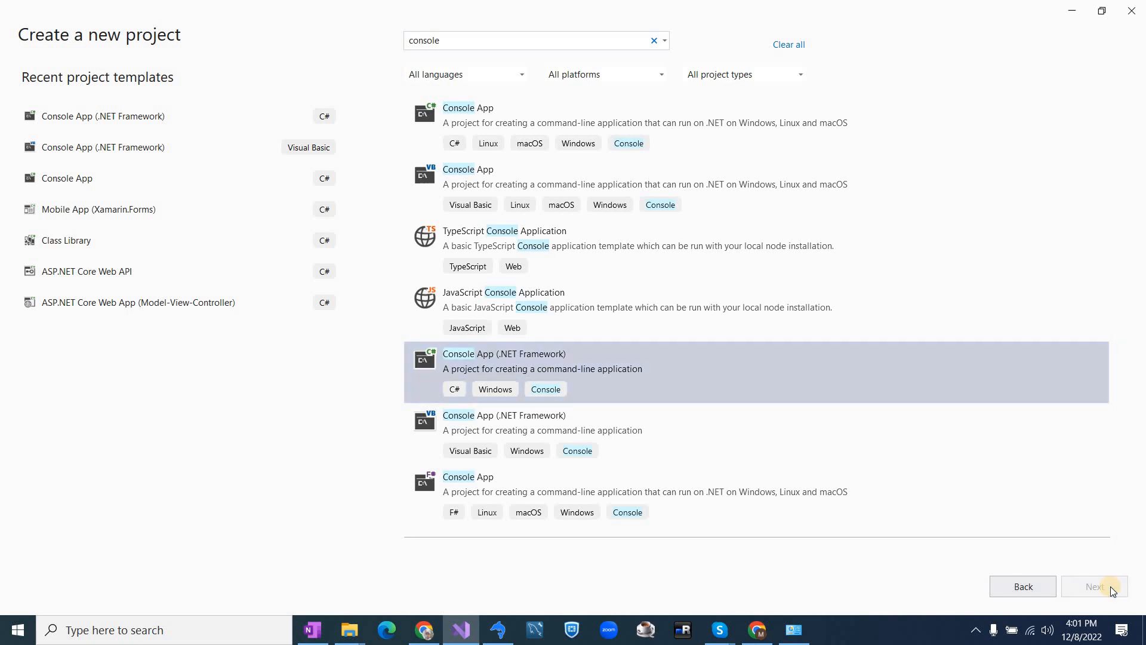
Step: Name the new project 'My Console App' and check its save location
left_click(1094, 585)
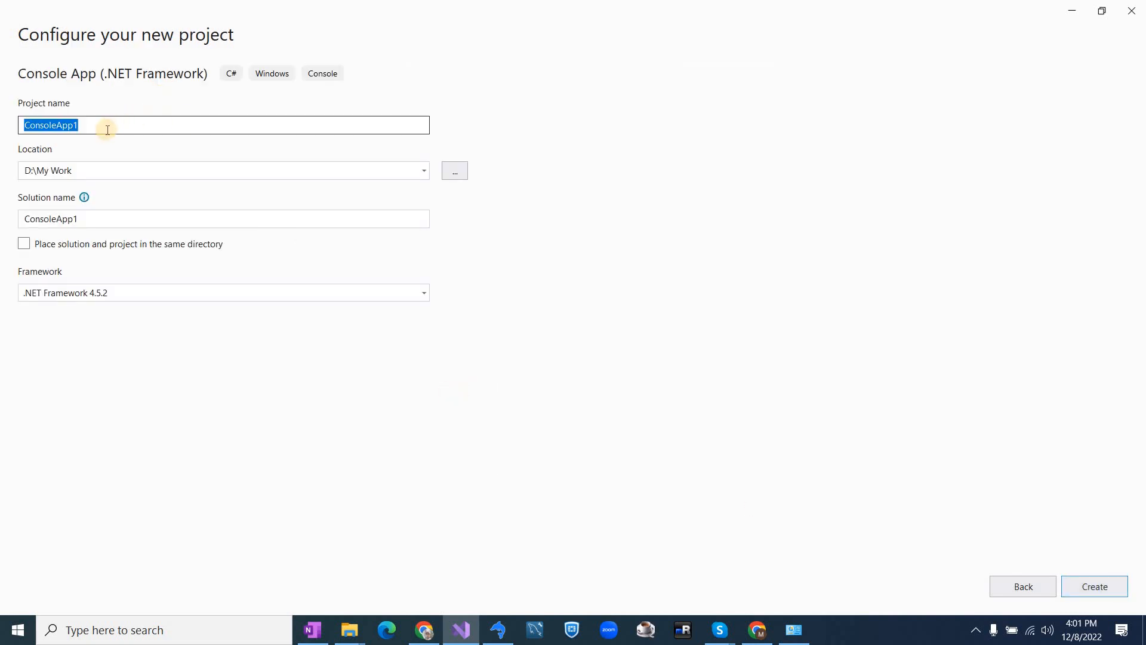
key("Delete")
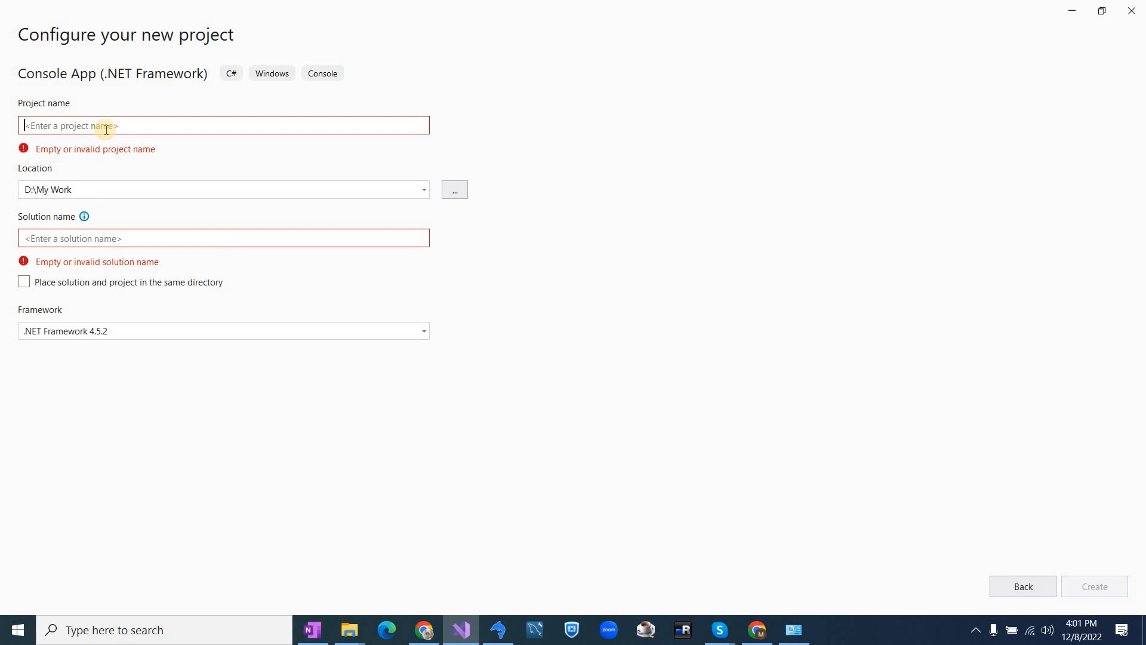
type("My Console App")
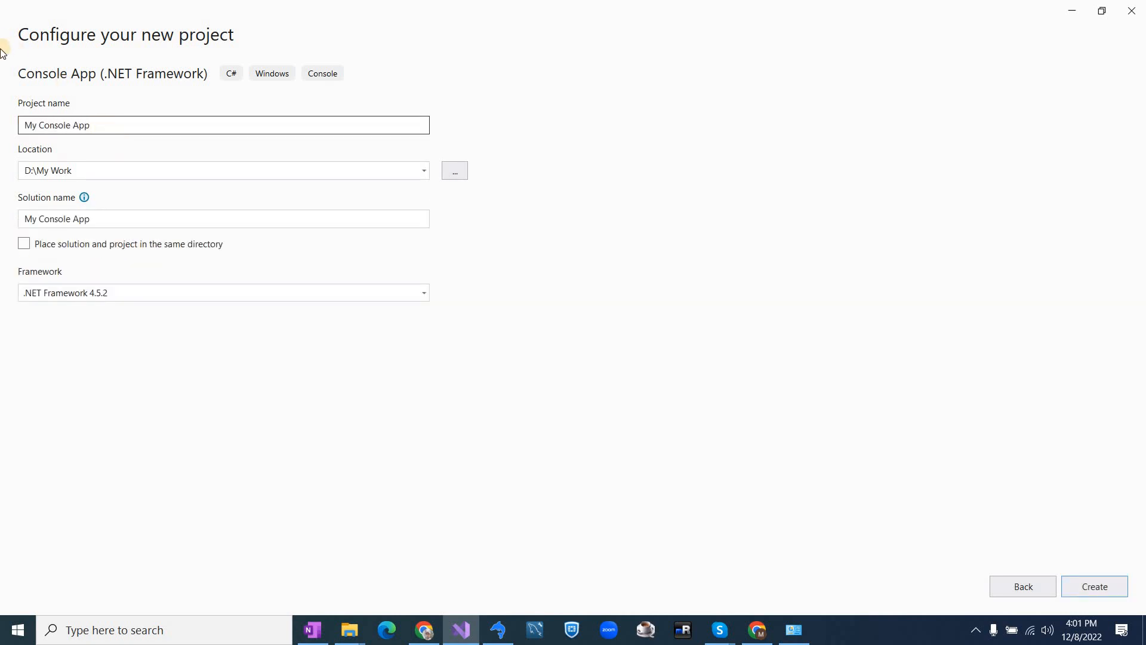
left_click(219, 170)
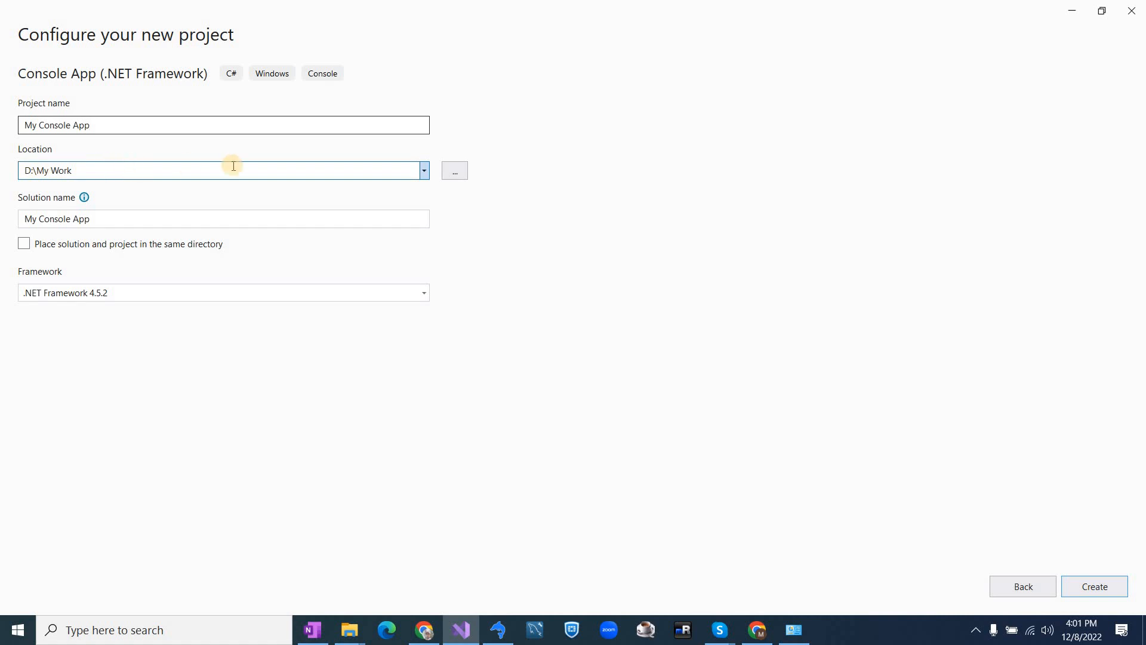
mouse_move(454, 170)
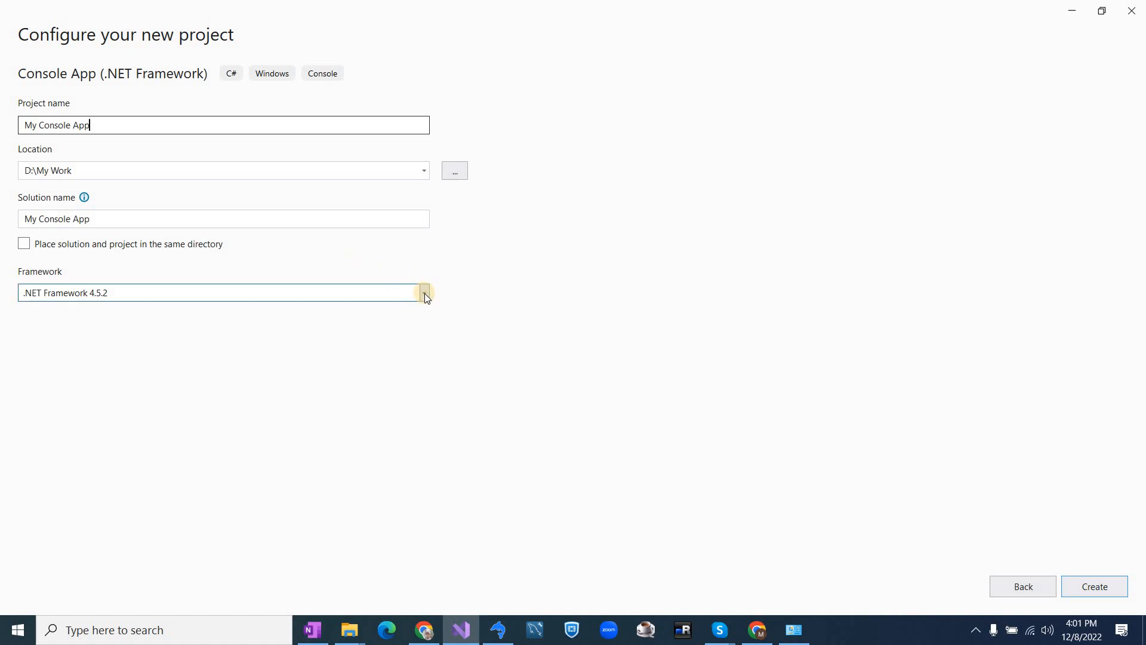
Step: Keep .NET Framework 4.5.2 as the target and create the project
left_click(424, 293)
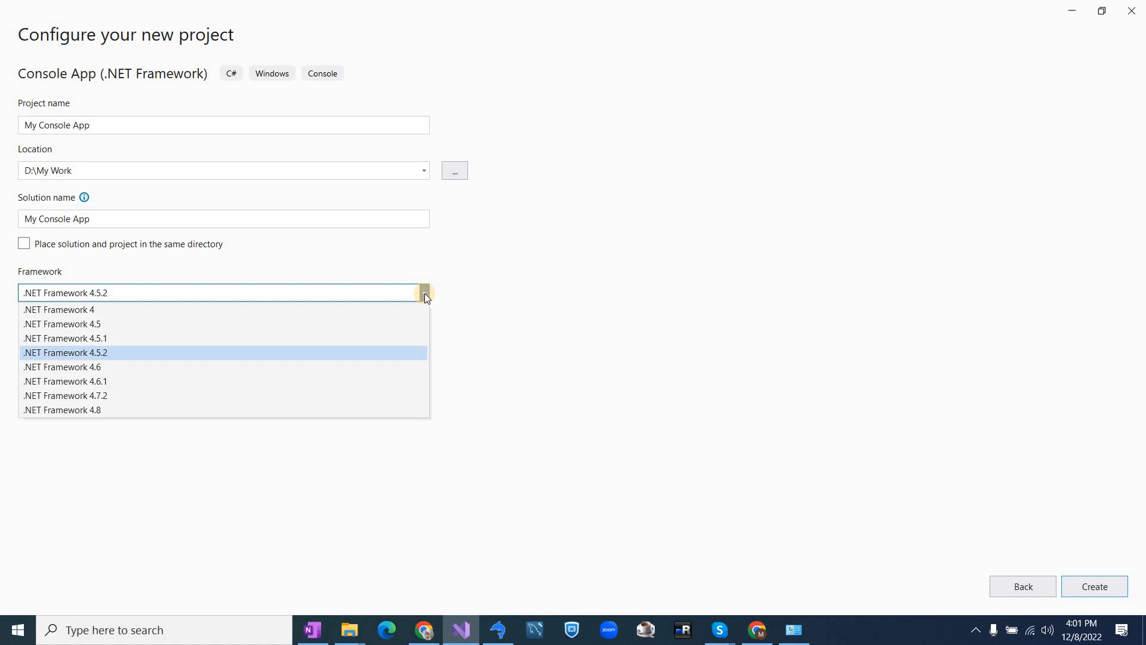
left_click(423, 293)
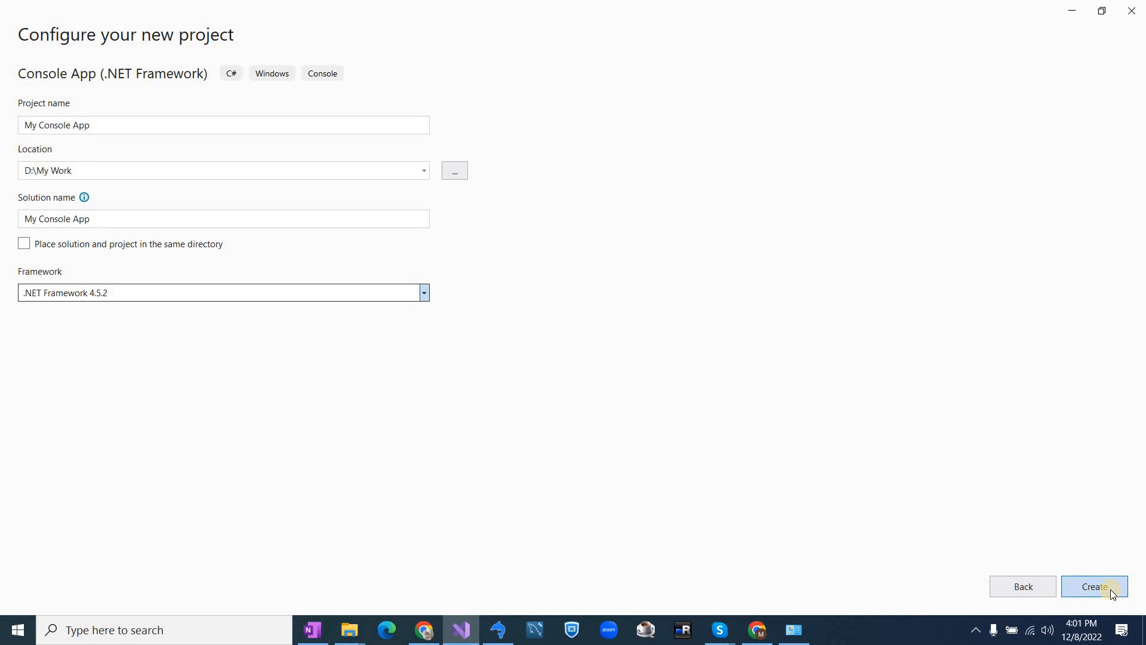
left_click(1094, 586)
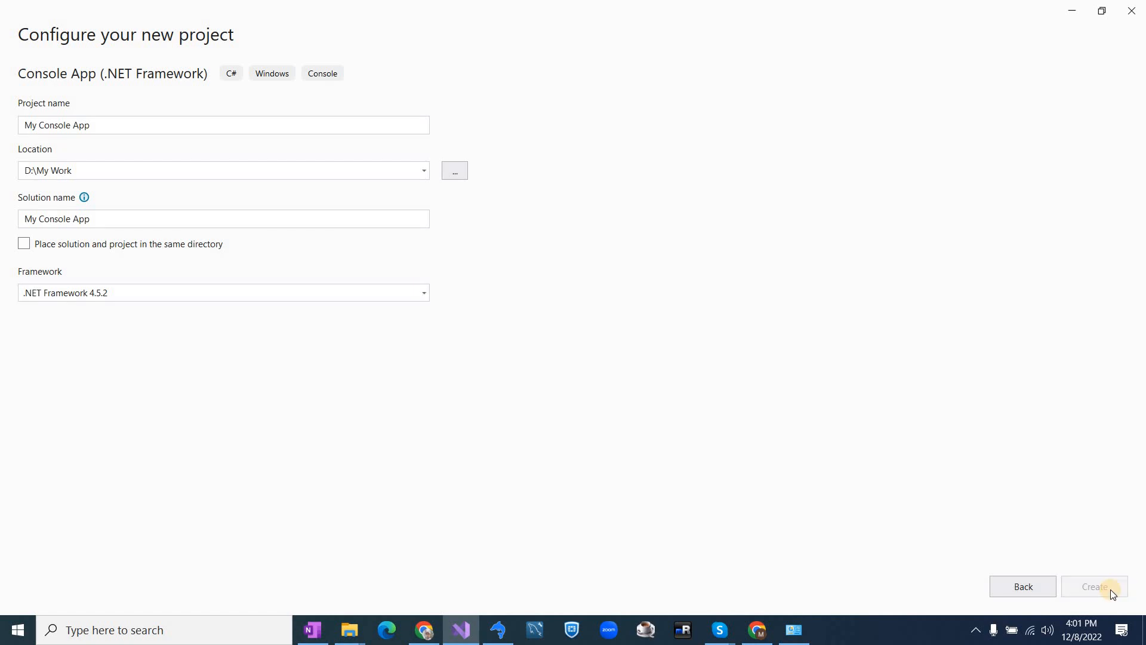
left_click(1094, 586)
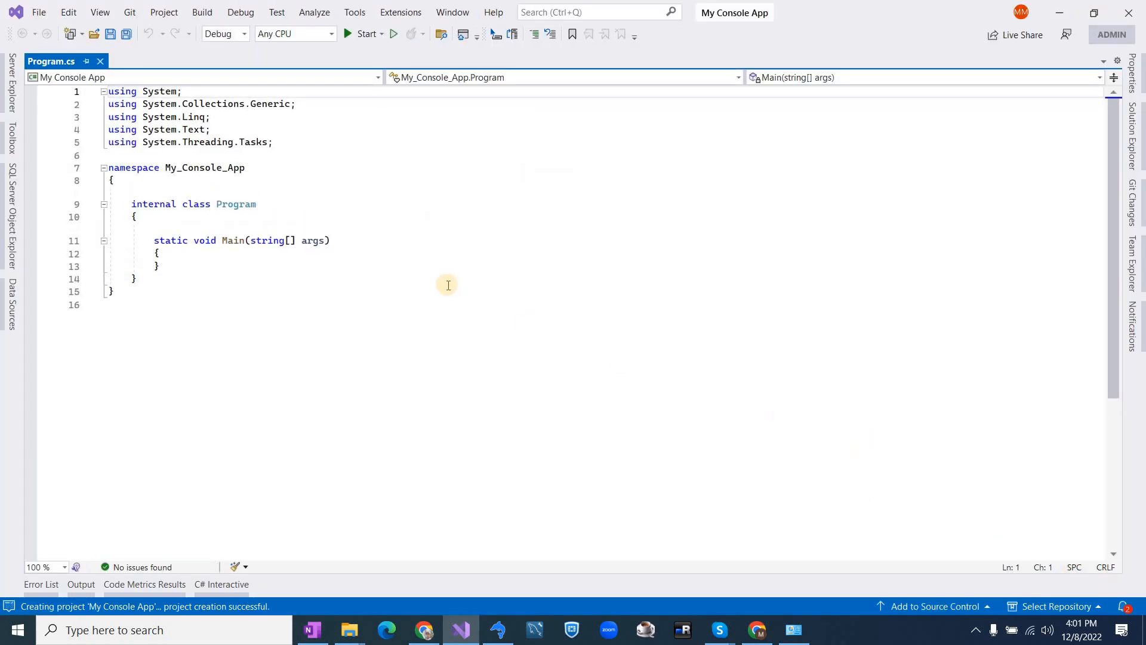